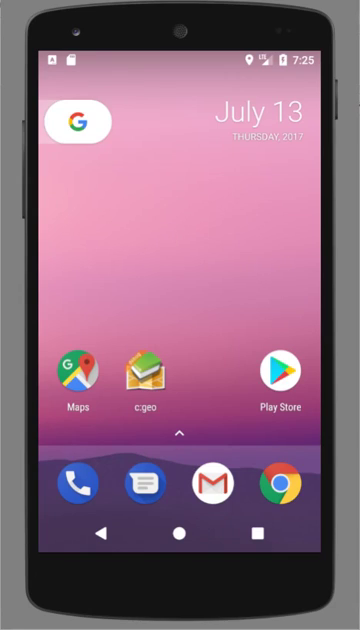
Launch c:geo, add a waypoint to Duck Duck Google, and open its coordinate entry
left_click(148, 378)
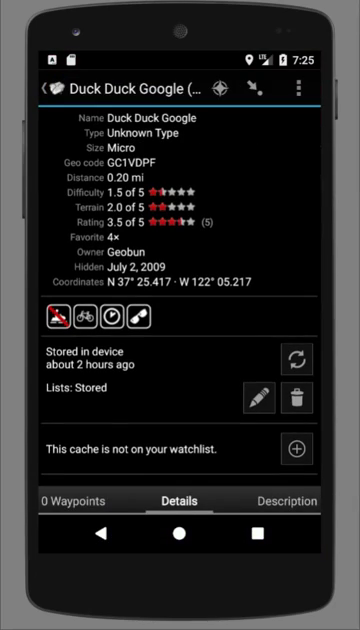
left_click(75, 500)
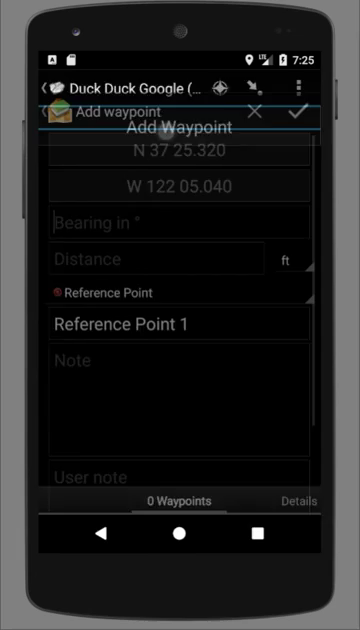
left_click(180, 160)
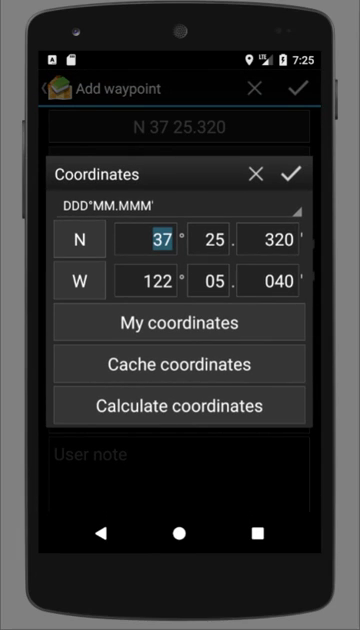
left_click(180, 405)
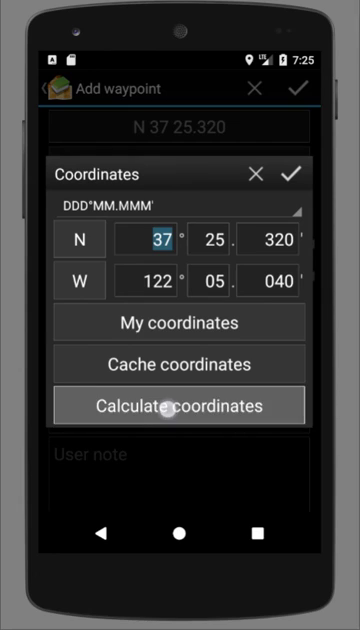
Open Calculate coordinates and replace the N and W minute decimals with variables A–F
left_click(180, 406)
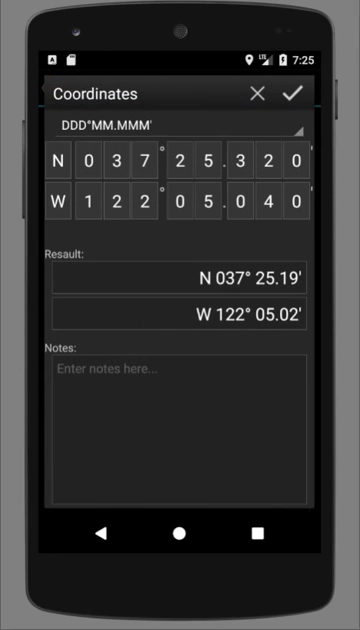
left_click(180, 127)
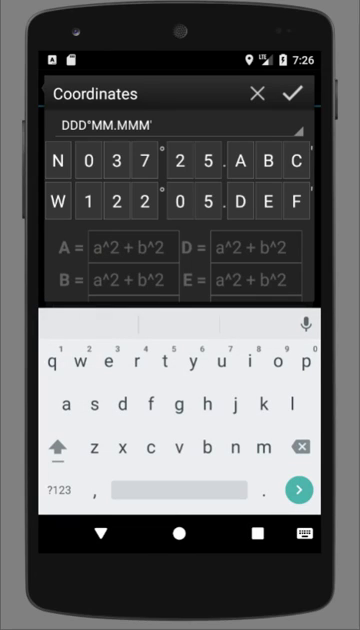
Enter 1 as formula A, then go back and edit formula B to 1+1
type("1")
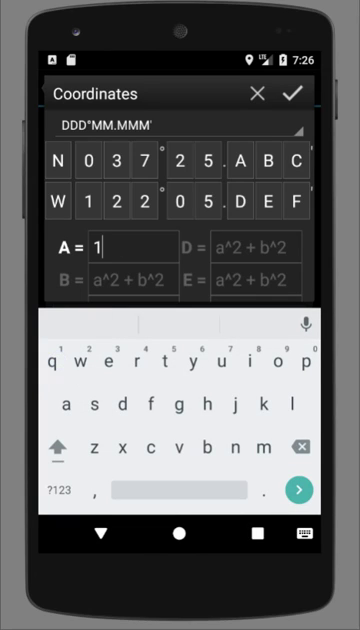
left_click(120, 278)
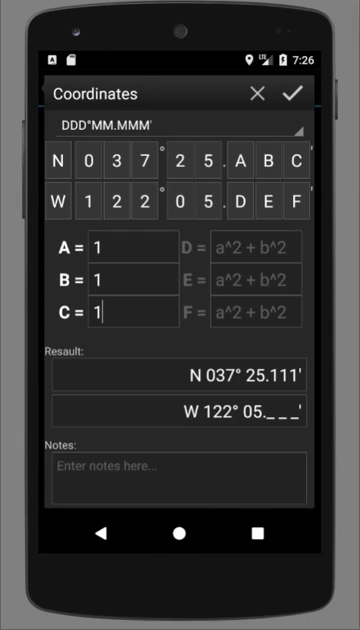
left_click(54, 161)
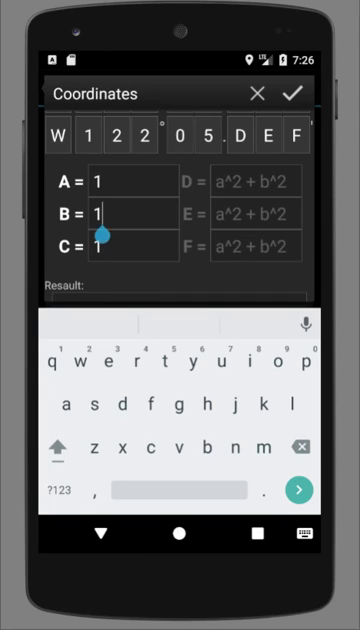
type("+1")
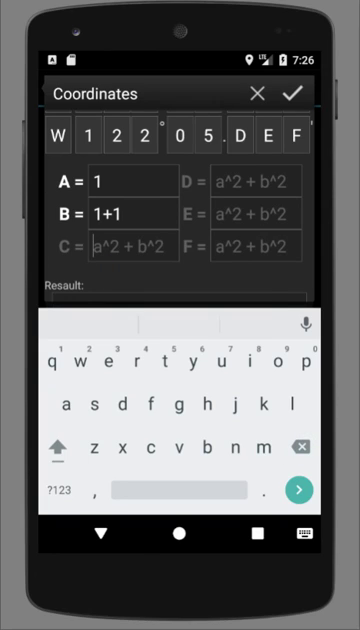
type("8")
left_click(255, 247)
type("x+y")
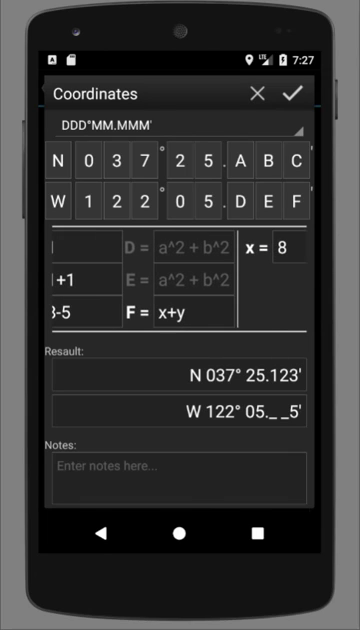
Rewrite the longitude formulas: E as a/b, F using a, with a = 3
left_click(170, 309)
type("(")
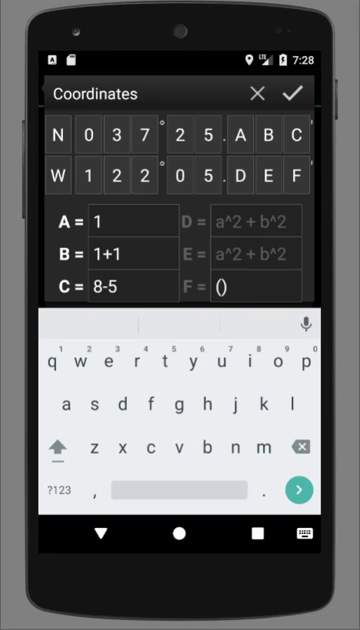
type("a^")
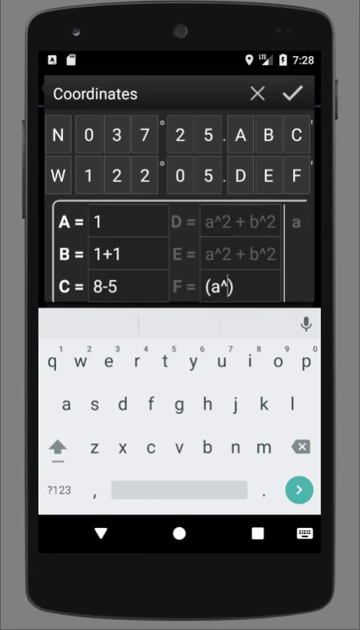
type("2 +")
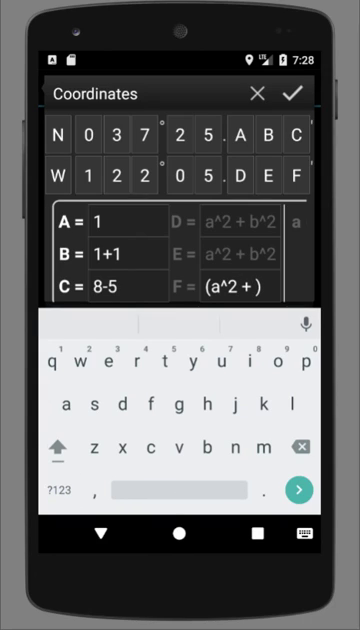
left_click(56, 490)
type("a")
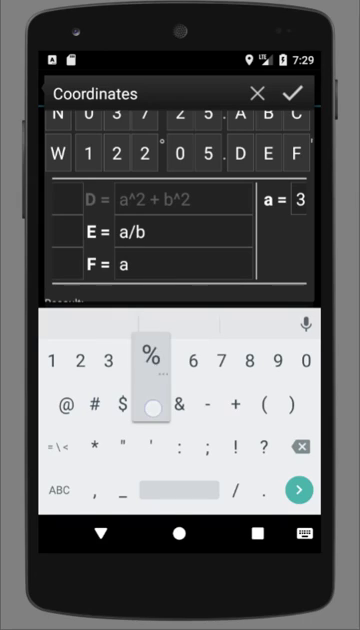
Change formula F to a%b and set b to 4, yielding W 122° 05.042'
left_click(152, 351)
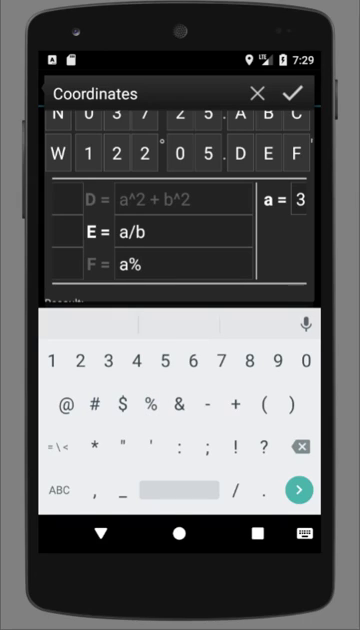
left_click(58, 491)
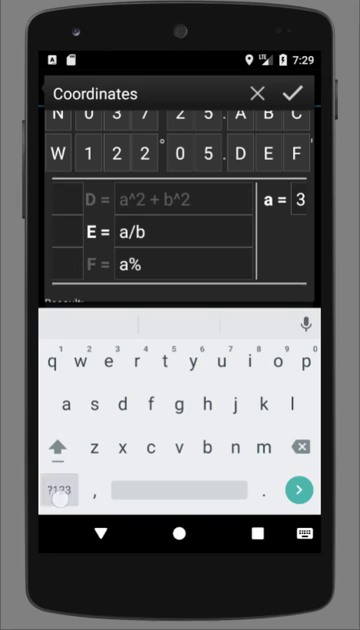
type("b")
left_click(299, 199)
type("6")
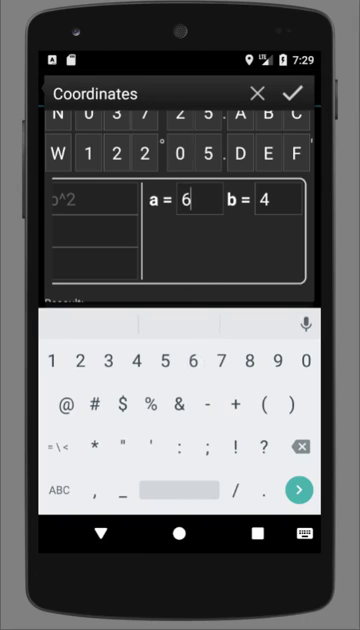
type("*")
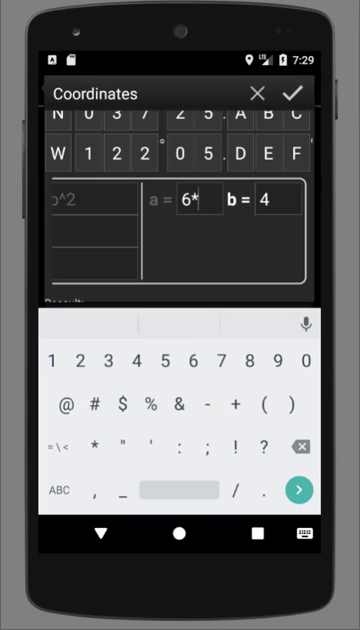
type("9")
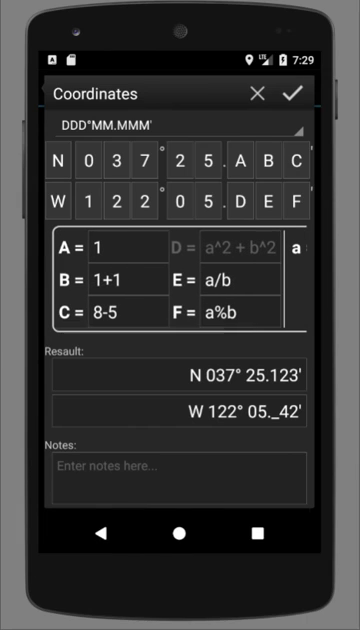
left_click(224, 282)
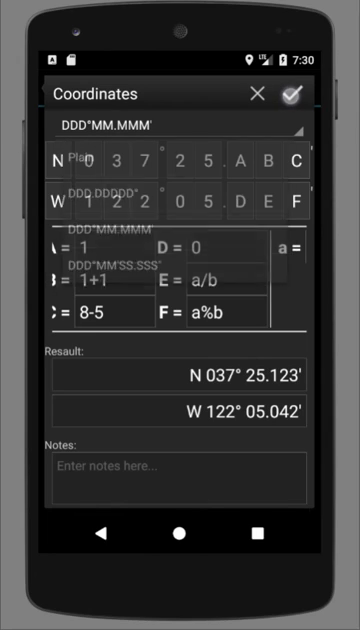
Apply N 37° 25.123 W 122° 05.042 to the waypoint, recheck, and confirm
left_click(293, 94)
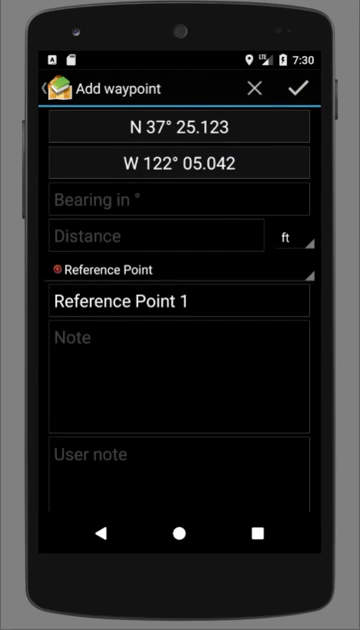
left_click(178, 127)
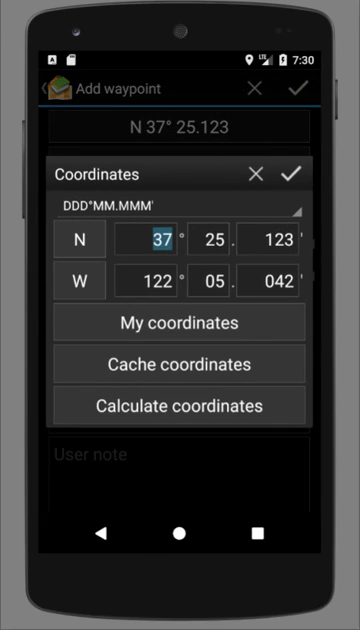
left_click(291, 175)
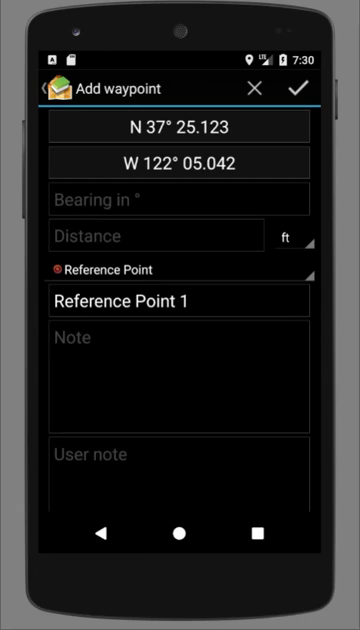